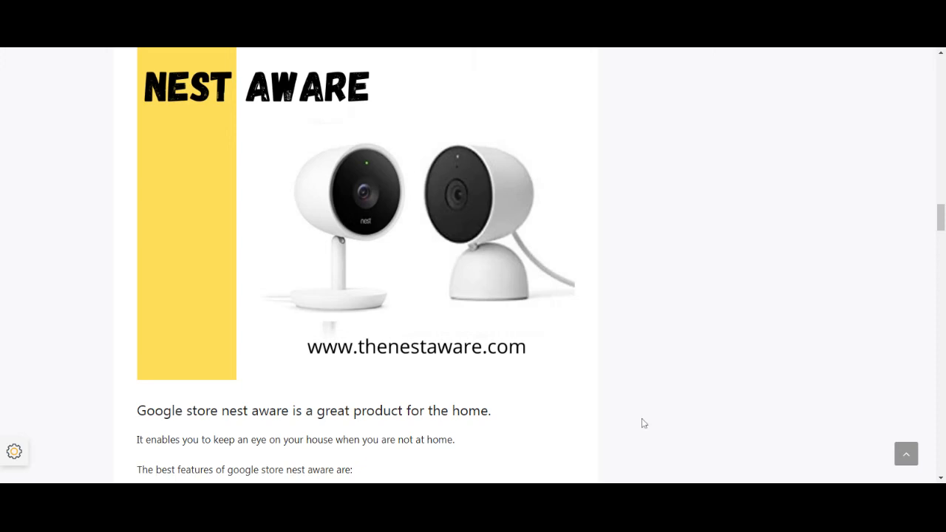
Step: Scroll into the Nest Aware feature list and highlight the sentence about keeping track of pets
scroll(down, 3)
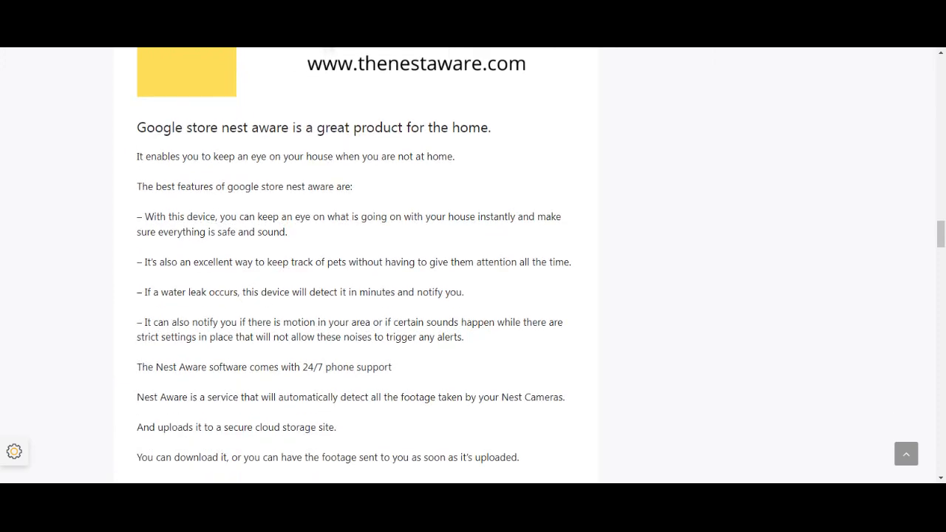
scroll(down, 3)
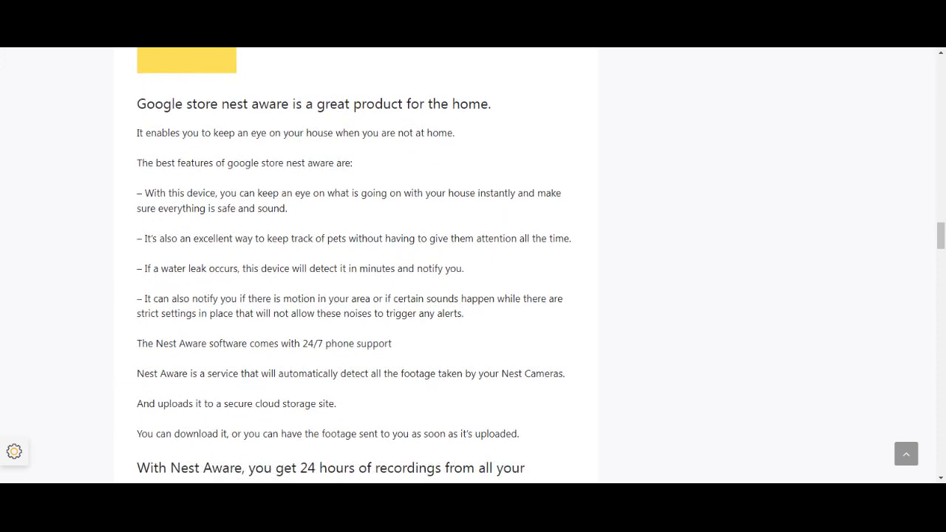
scroll(down, 3)
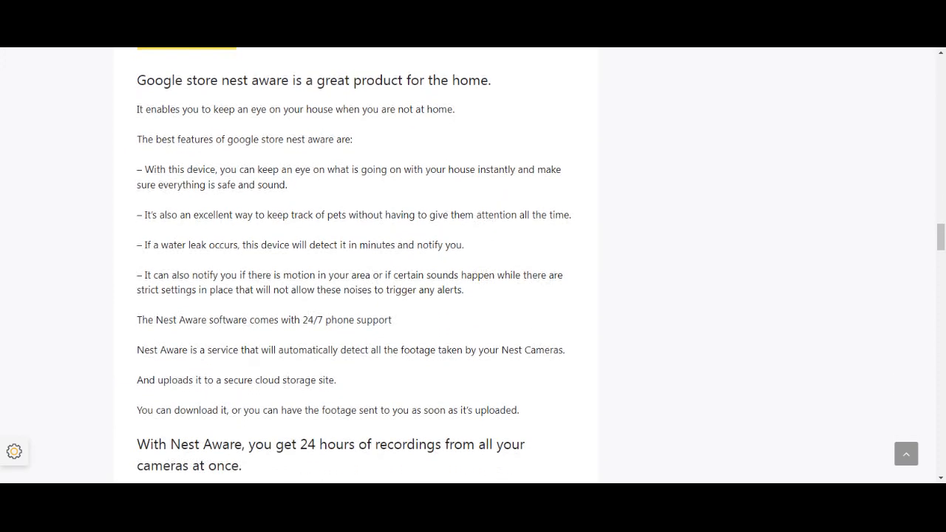
scroll(down, 3)
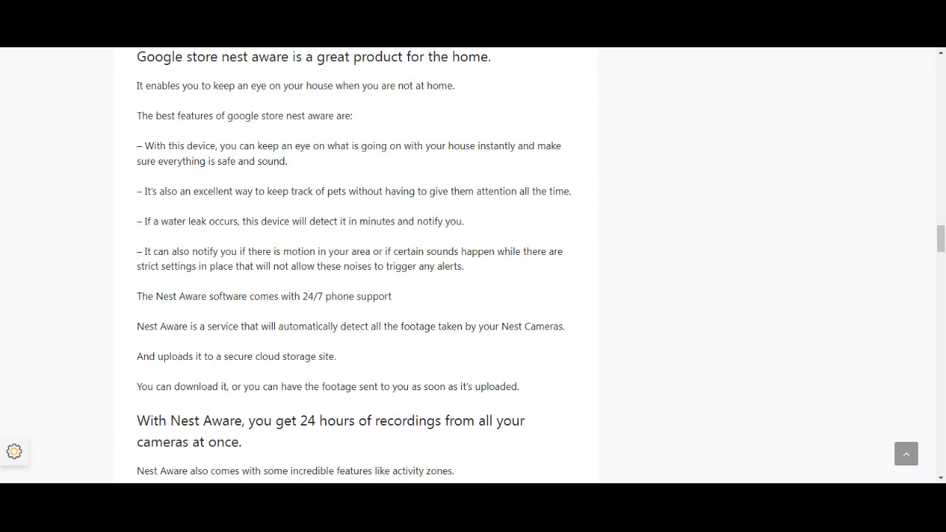
drag(137, 146, 287, 161)
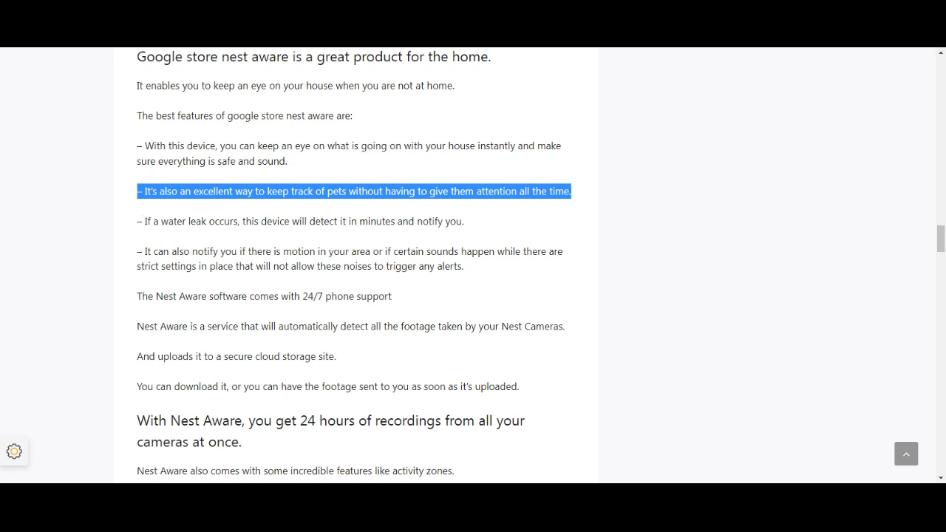
mouse_move(140, 231)
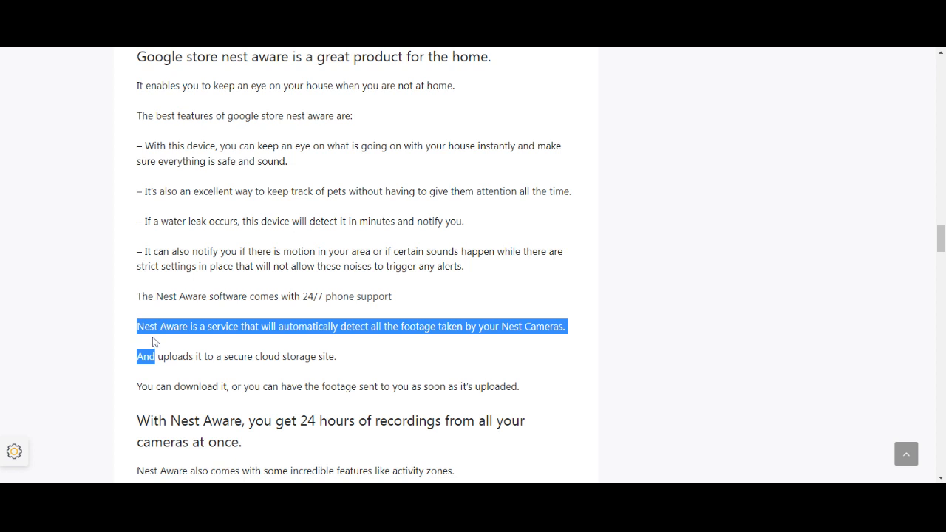
mouse_move(154, 343)
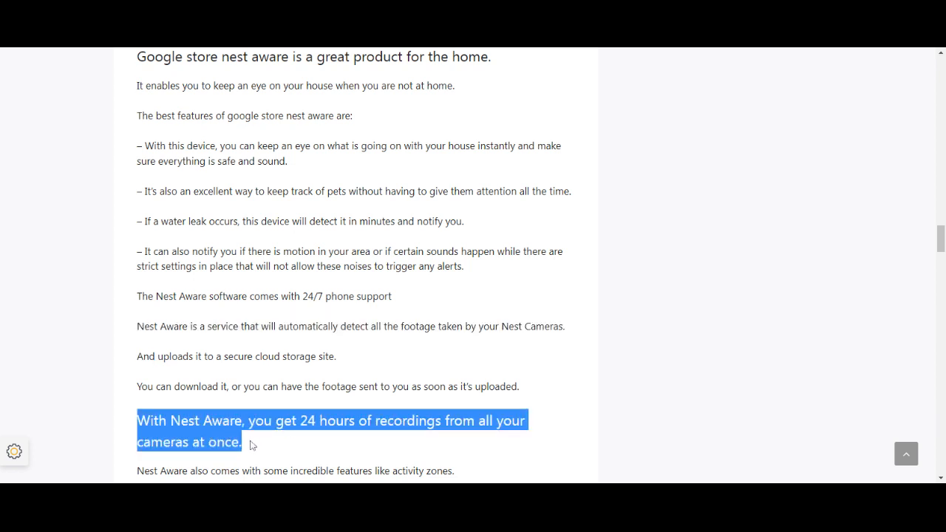
Step: Highlight the sentence about setting up activity zones, then continue toward the Adaptive Plan section
scroll(down, 3)
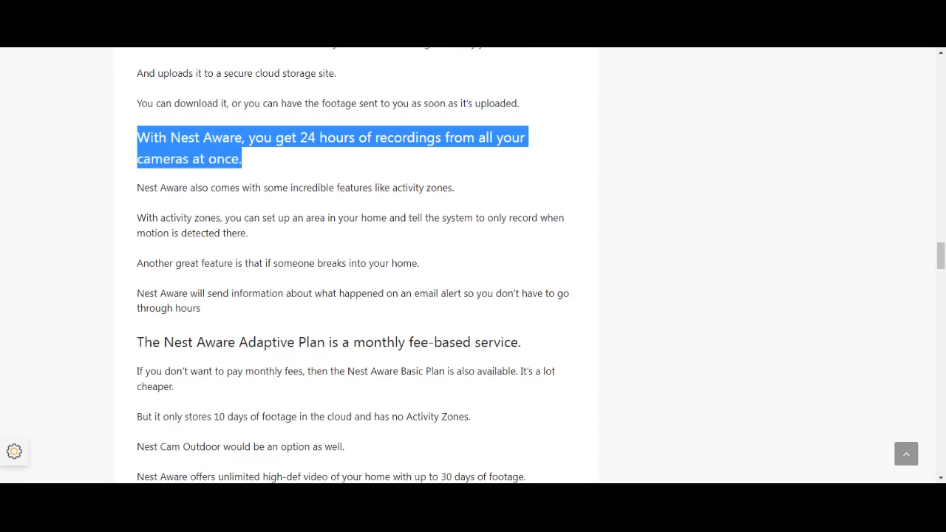
scroll(down, 3)
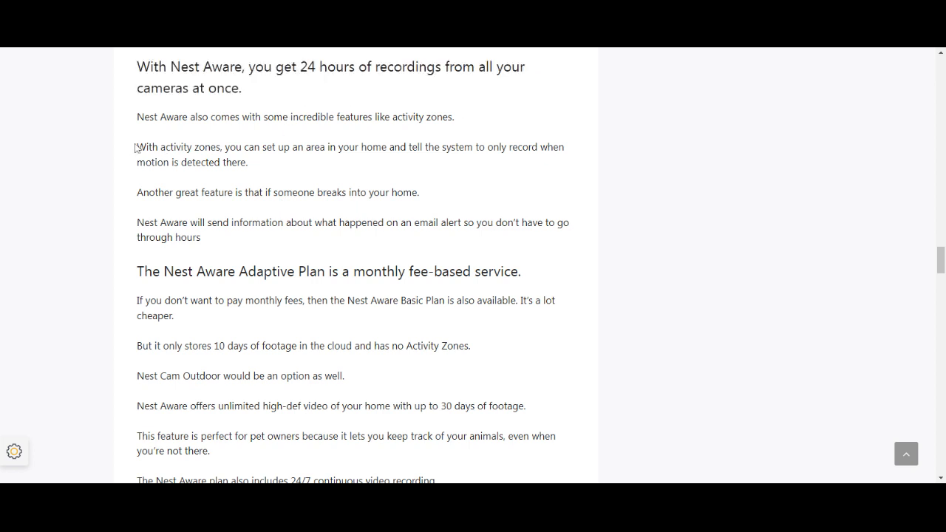
drag(136, 148, 249, 161)
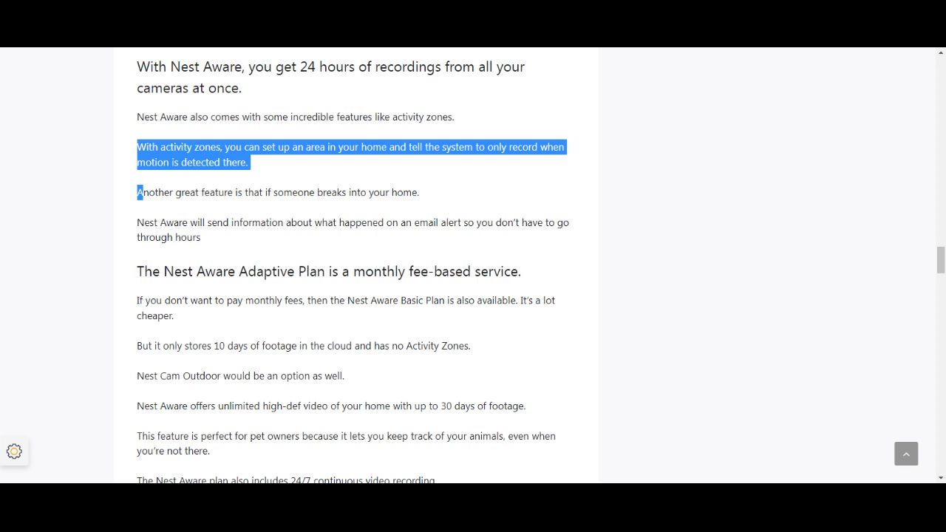
mouse_move(138, 274)
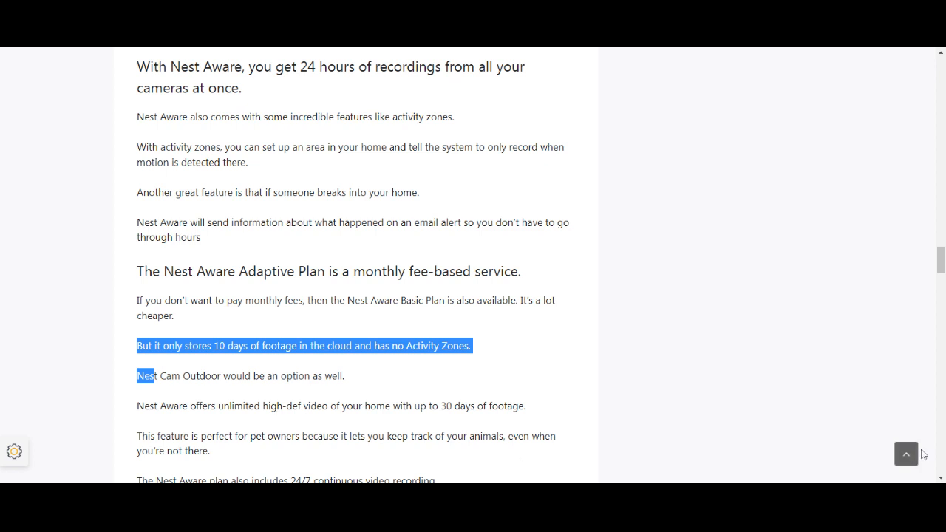
scroll(down, 3)
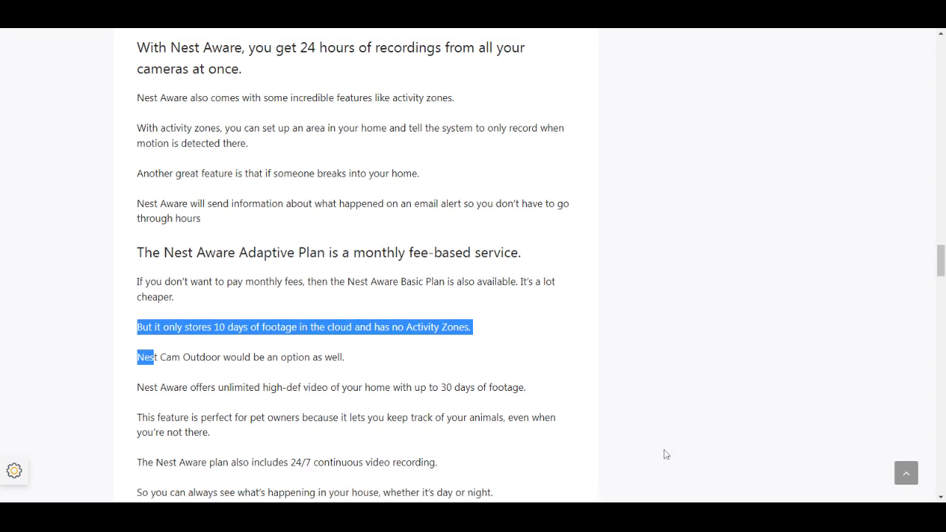
mouse_move(137, 419)
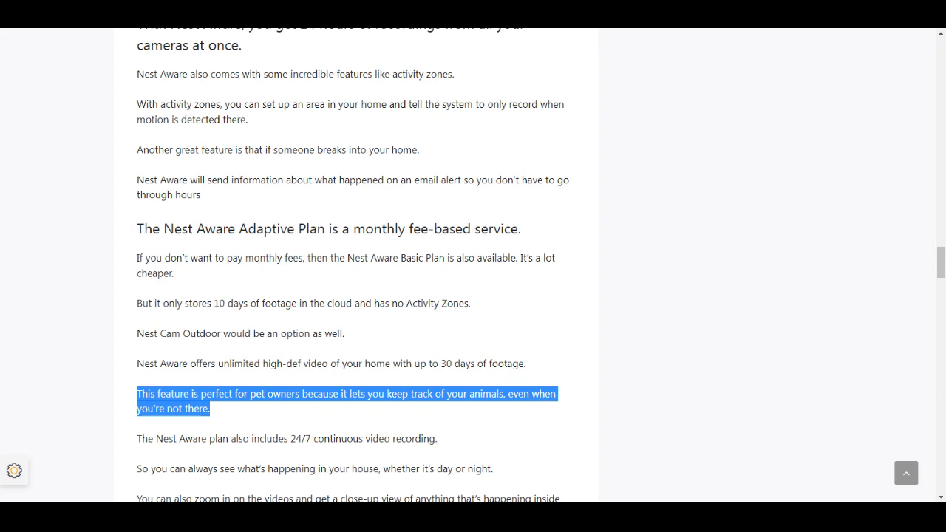
Step: Scroll past the second camera image until the Pricing & Plans heading is in view
scroll(down, 3)
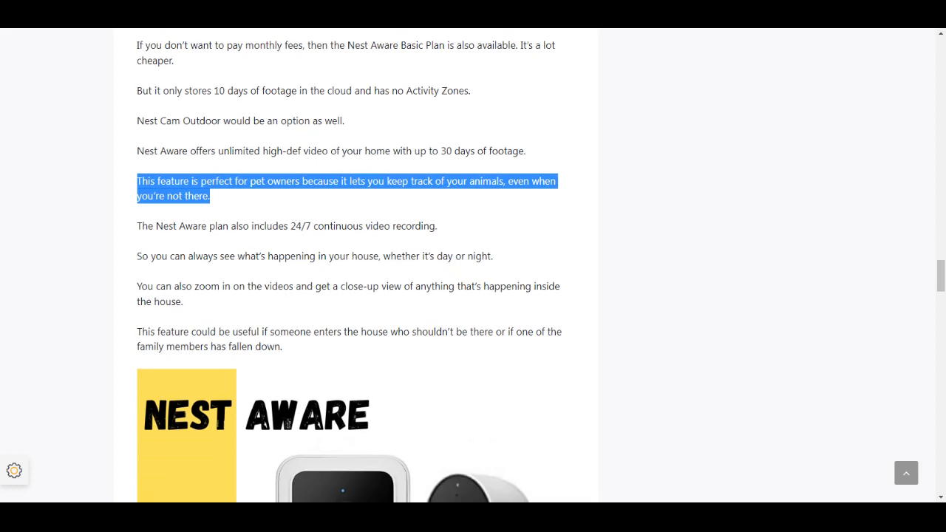
scroll(down, 3)
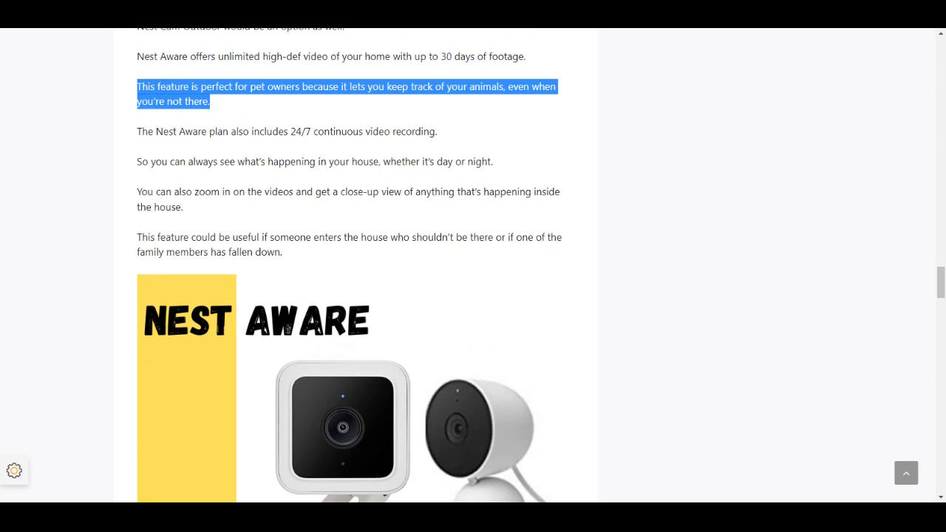
scroll(down, 3)
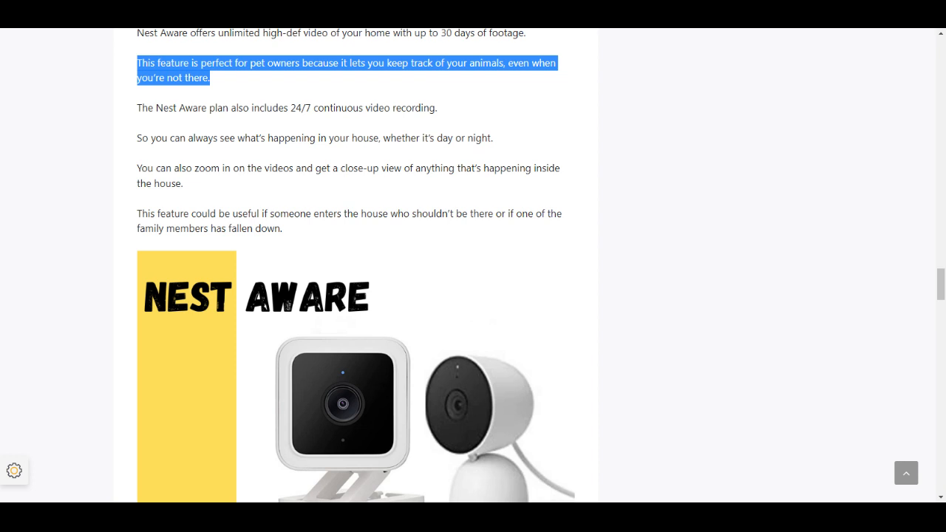
scroll(down, 3)
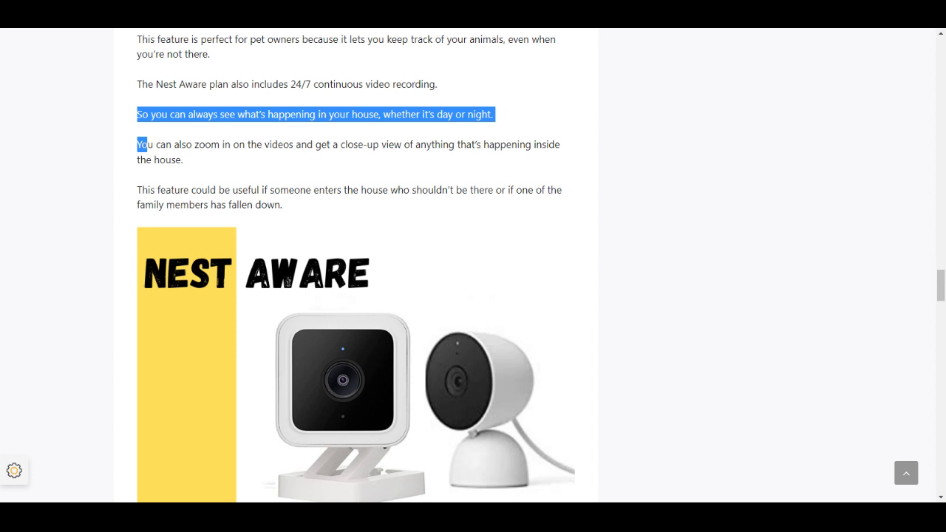
scroll(down, 3)
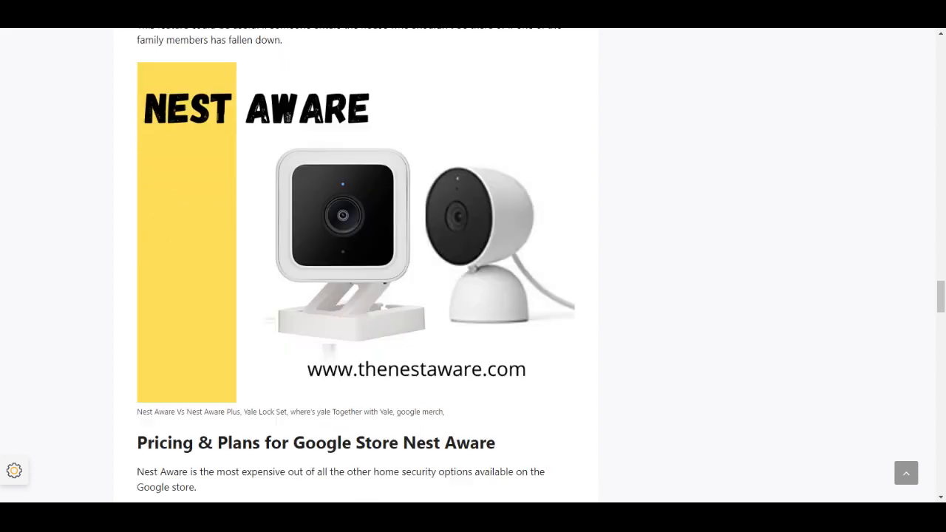
Step: In the pricing paragraphs, select the extra $100 cost for the newest Nest Cam IQ
scroll(down, 3)
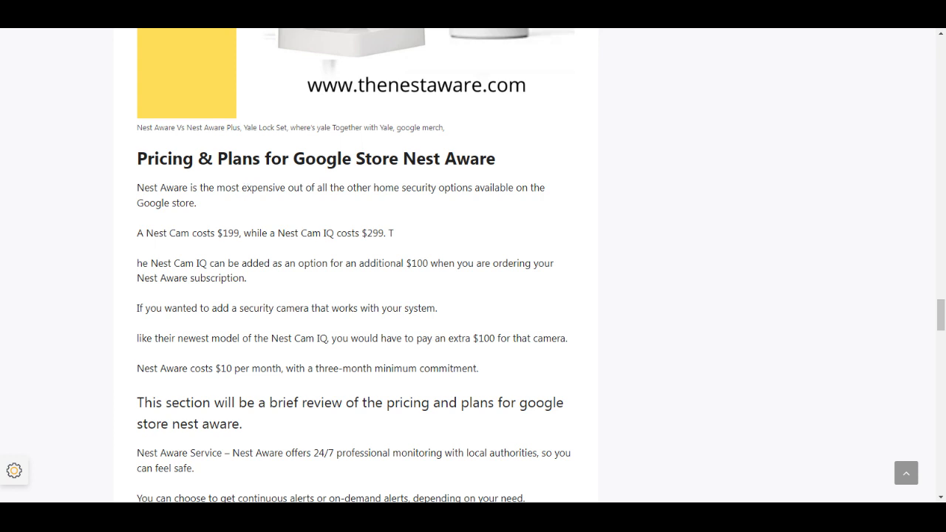
drag(137, 187, 195, 204)
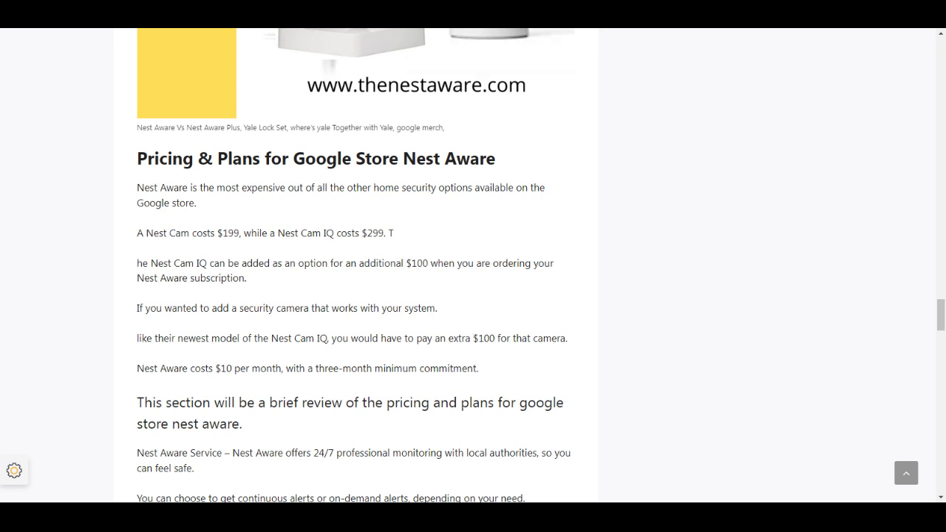
double_click(482, 337)
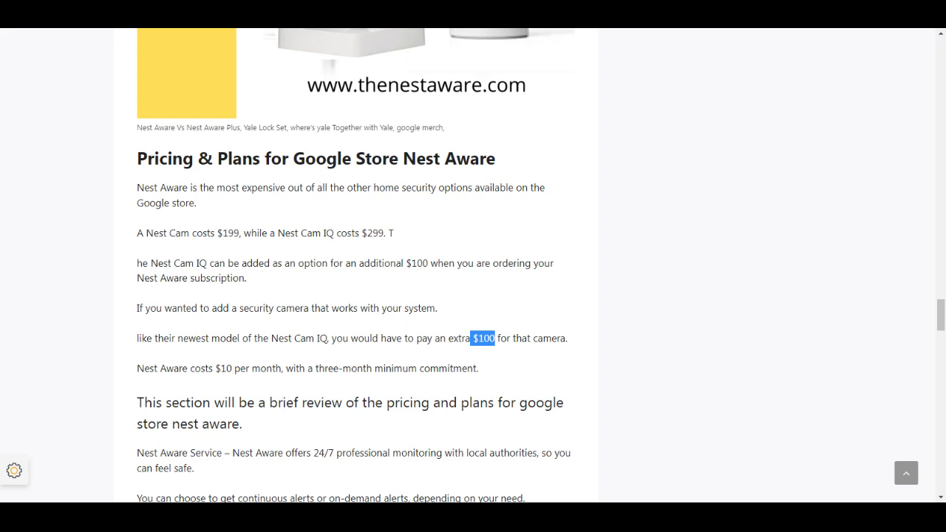
Step: Highlight the continuous or on-demand alerts phrase and the $5 per month or $50 a year price
scroll(down, 3)
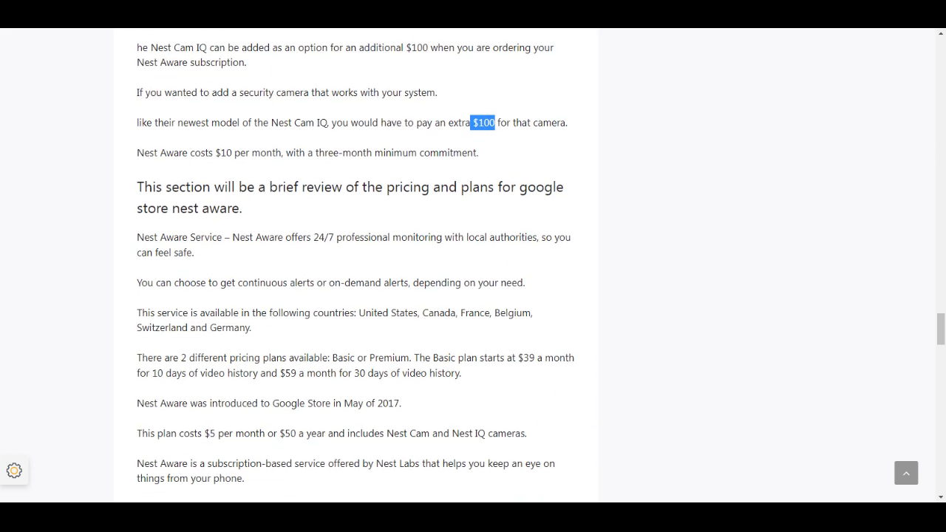
scroll(down, 3)
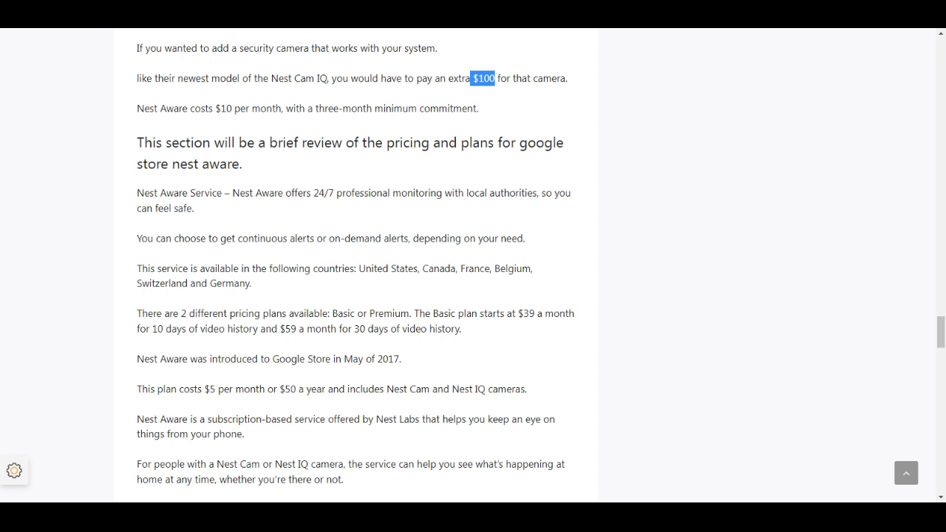
drag(136, 192, 195, 238)
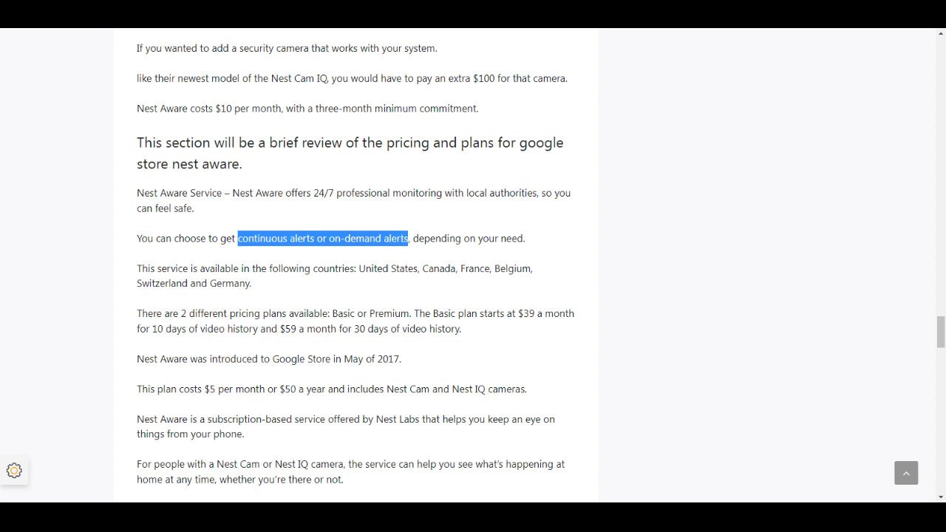
mouse_move(139, 278)
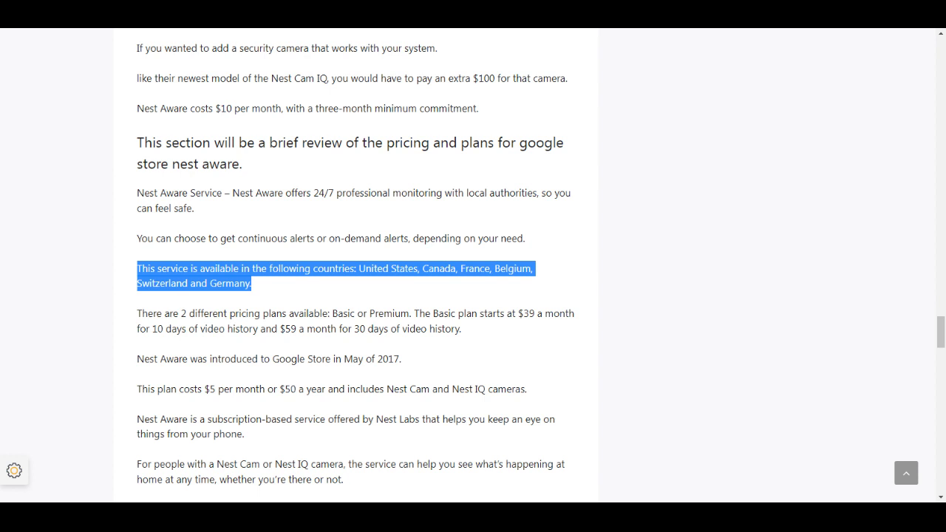
mouse_move(135, 318)
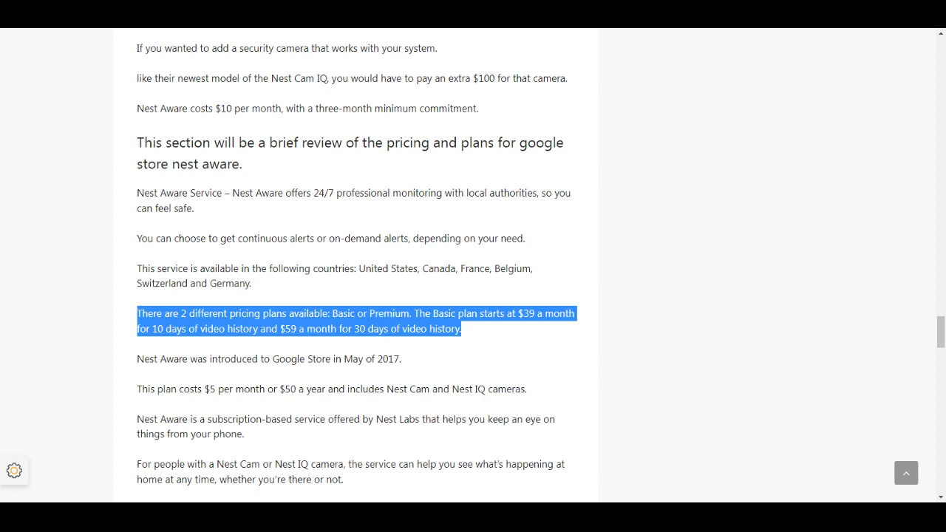
drag(203, 390, 313, 390)
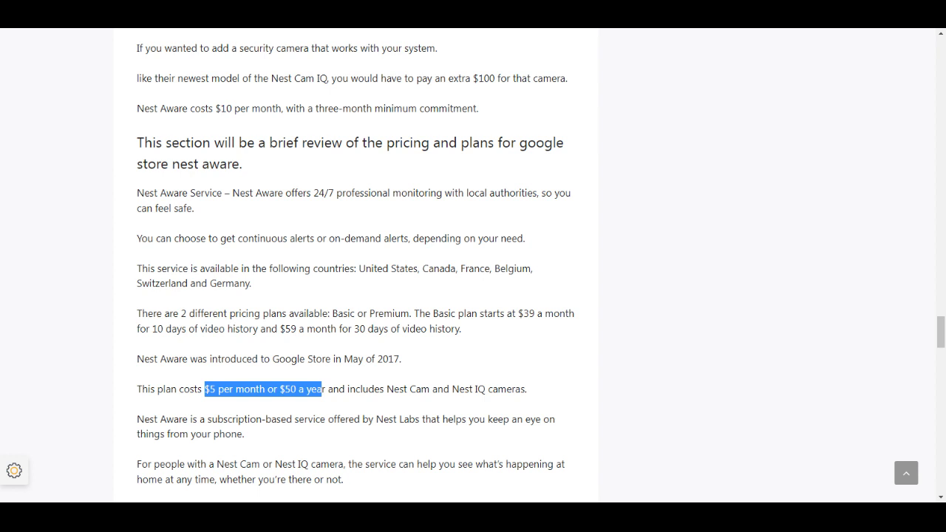
mouse_move(204, 446)
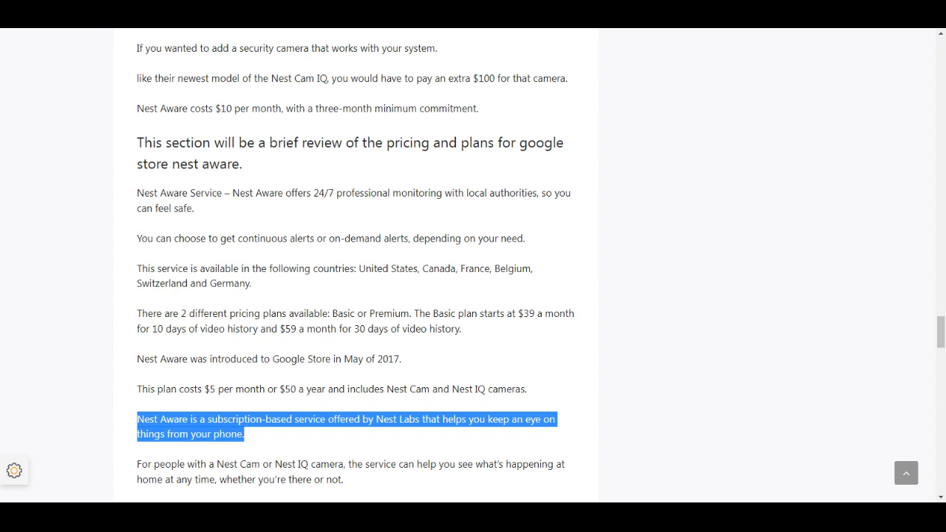
mouse_move(318, 404)
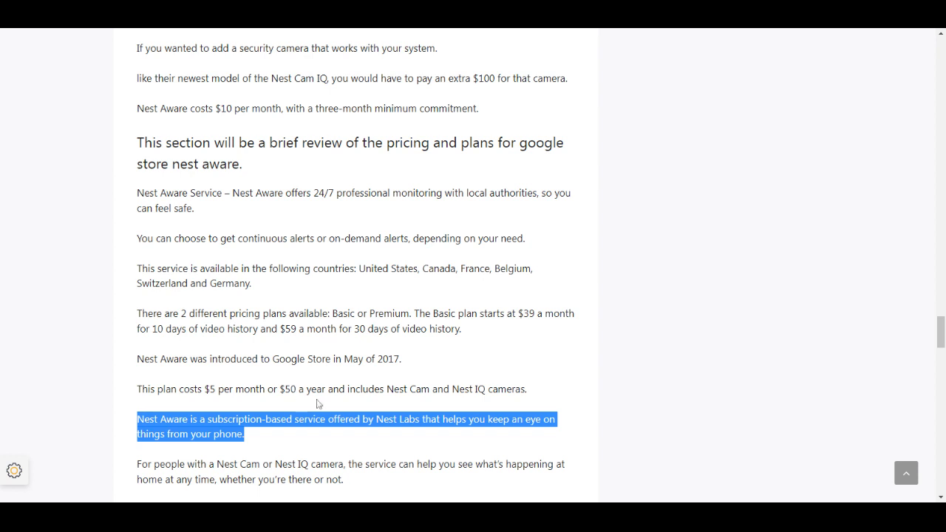
mouse_move(875, 33)
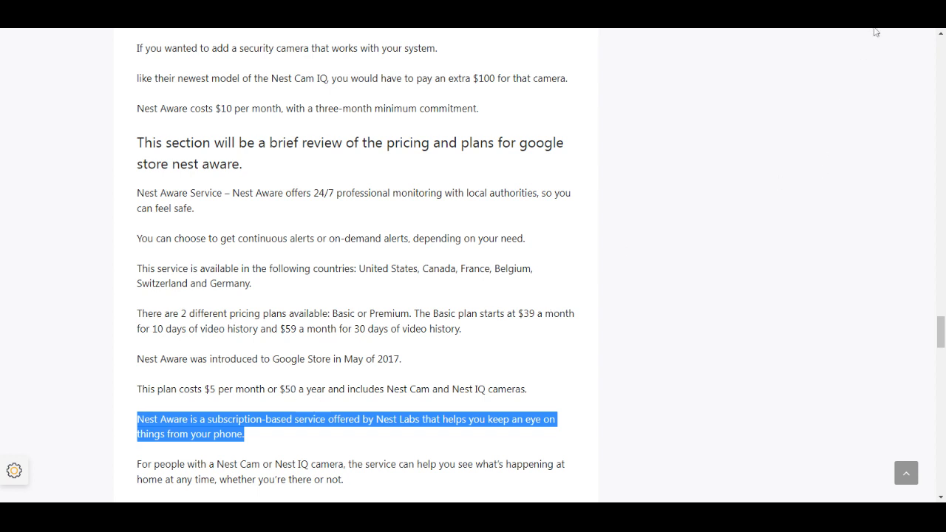